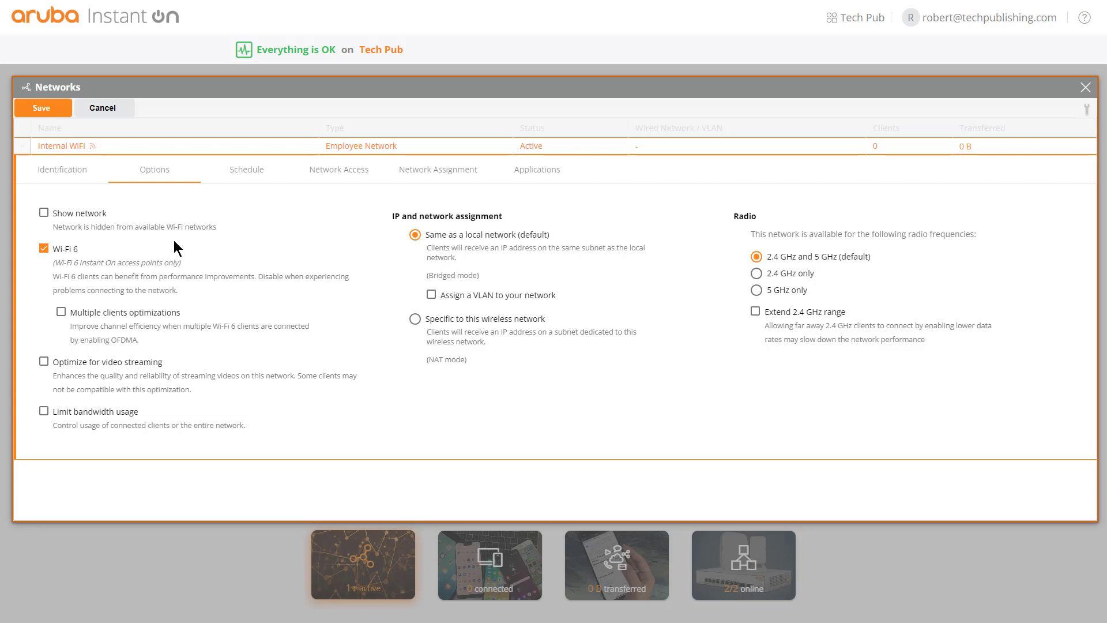
# Toggle Wi-Fi 6 off and back on, then set the Internal network radio to 5 GHz only.
pyautogui.click(43, 248)
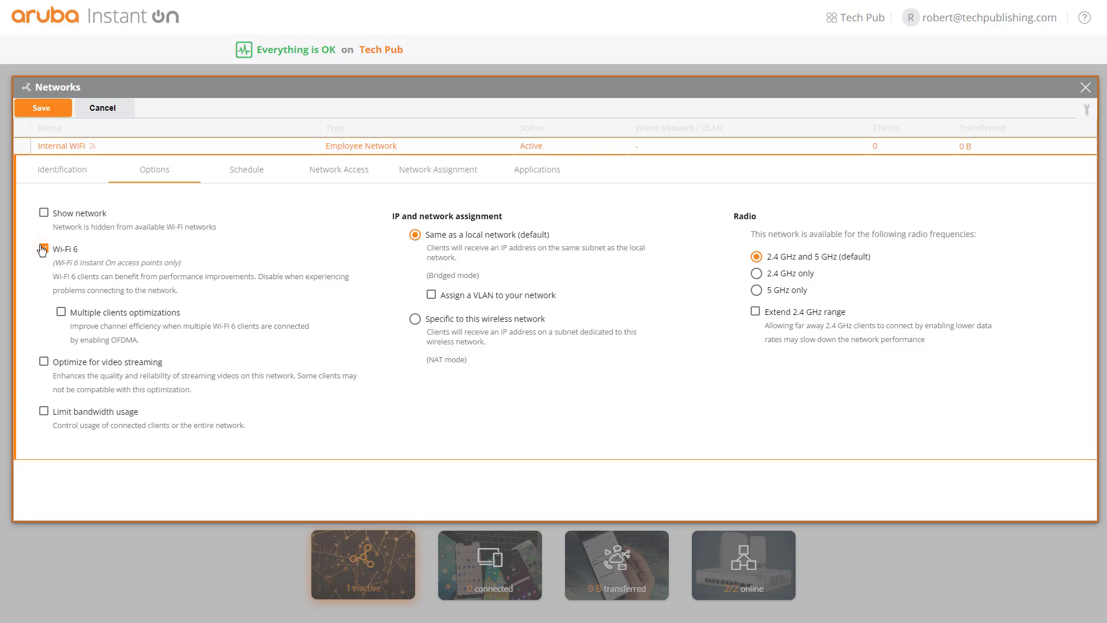
pyautogui.click(43, 251)
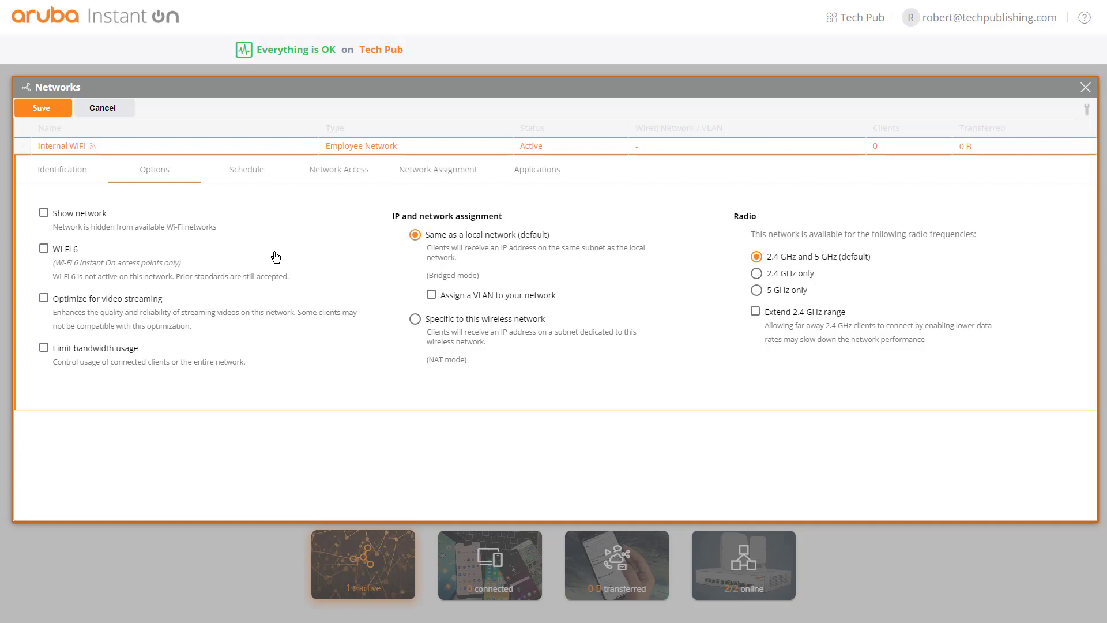
pyautogui.click(44, 248)
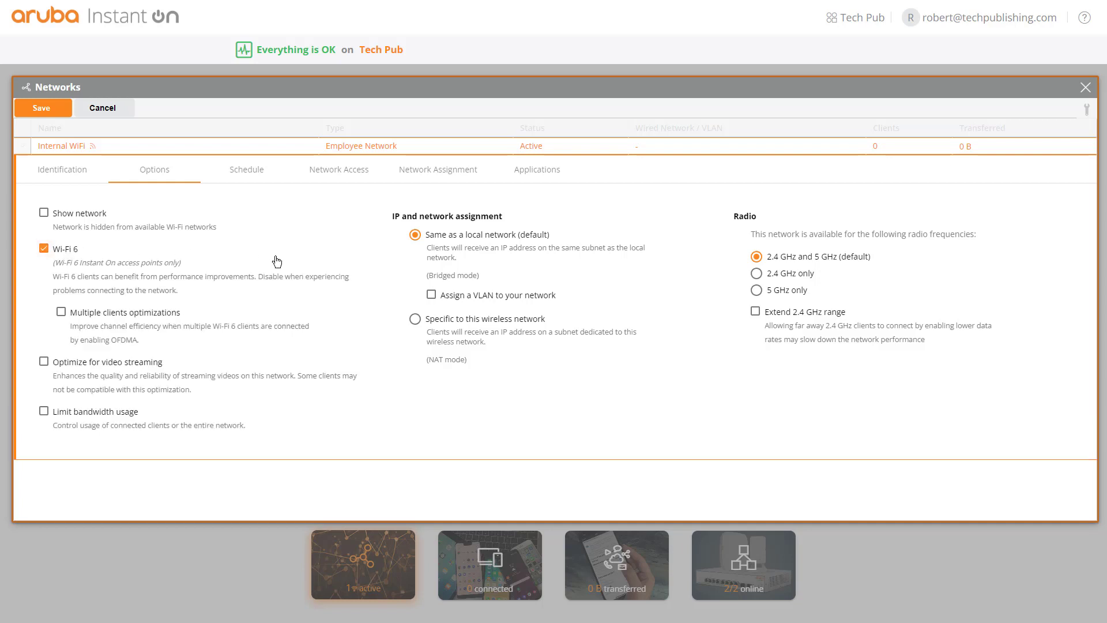
pyautogui.moveTo(351, 233)
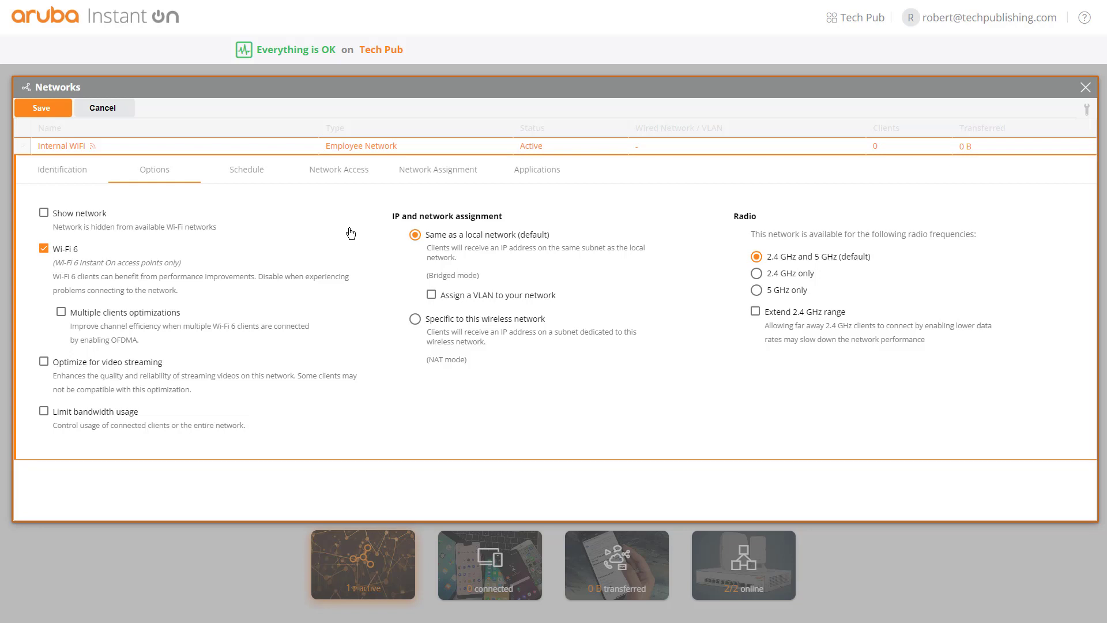
pyautogui.moveTo(710, 276)
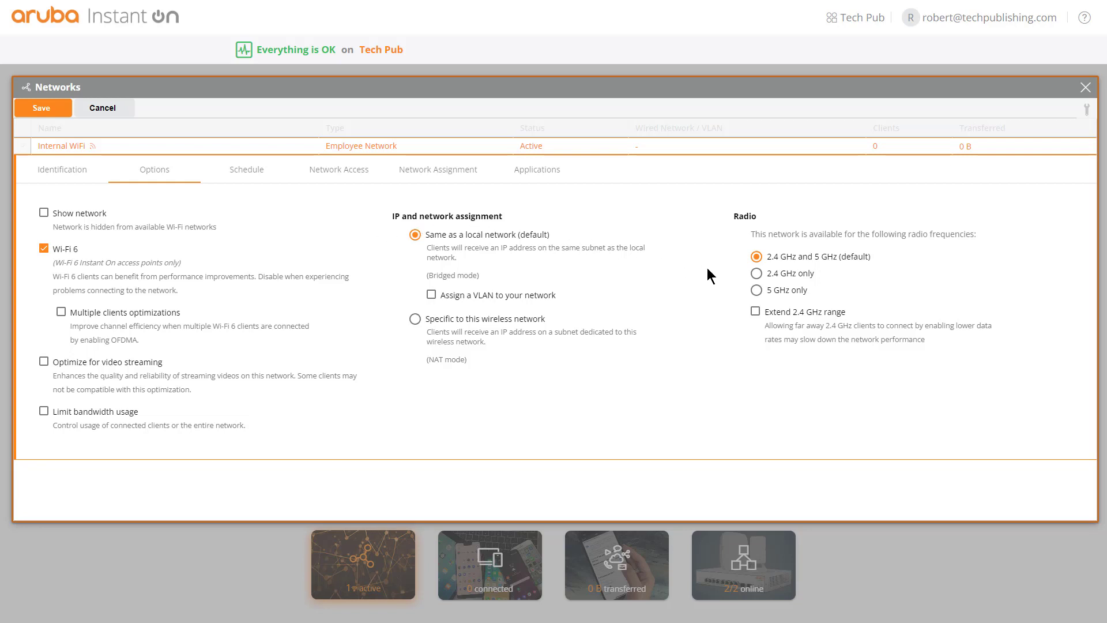
pyautogui.click(755, 289)
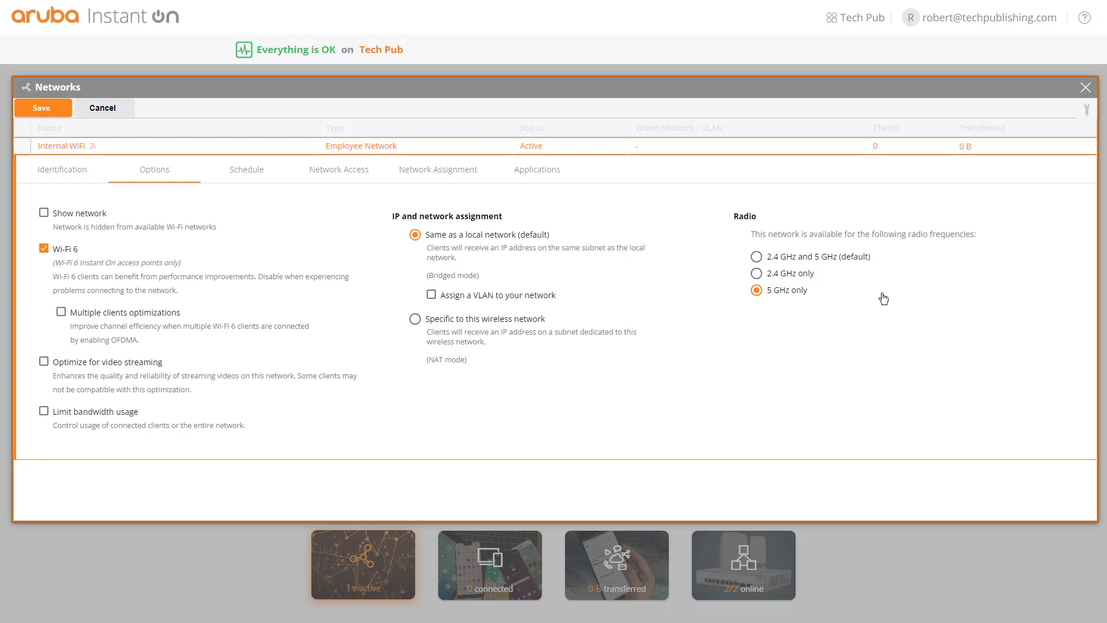
pyautogui.moveTo(103, 330)
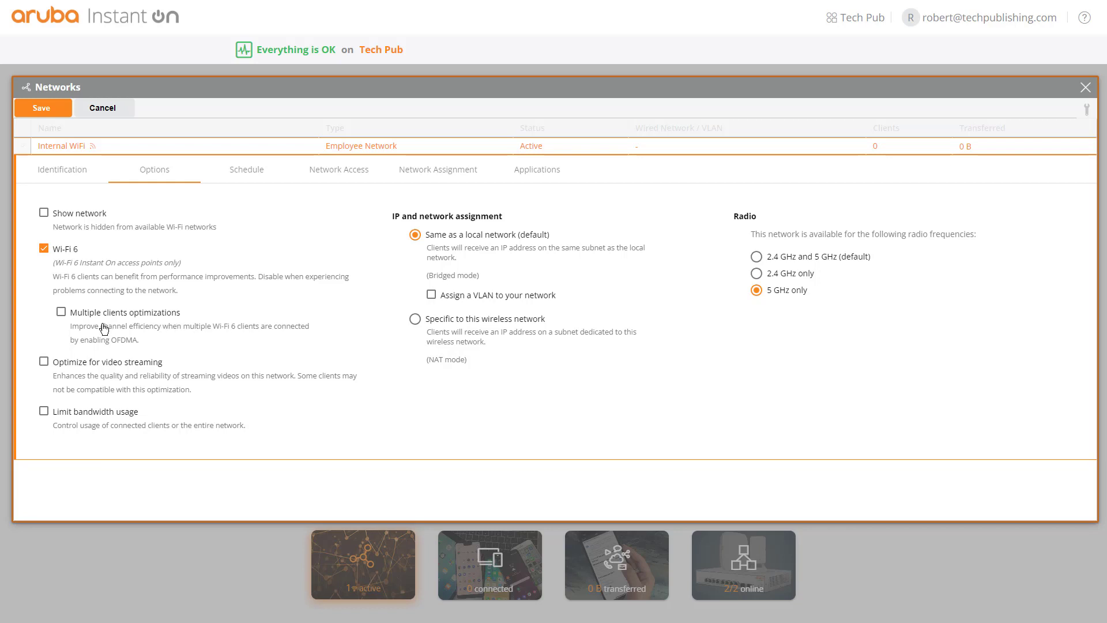
# Check 'Multiple clients optimizations' under Wi-Fi 6 for the Internal network.
pyautogui.click(43, 312)
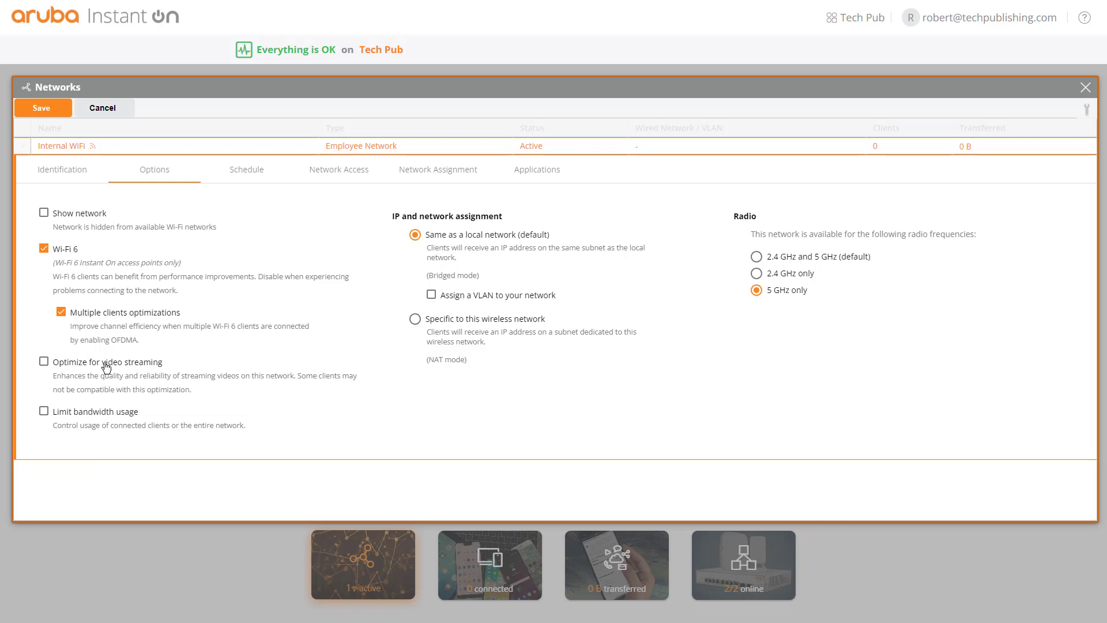
pyautogui.click(43, 361)
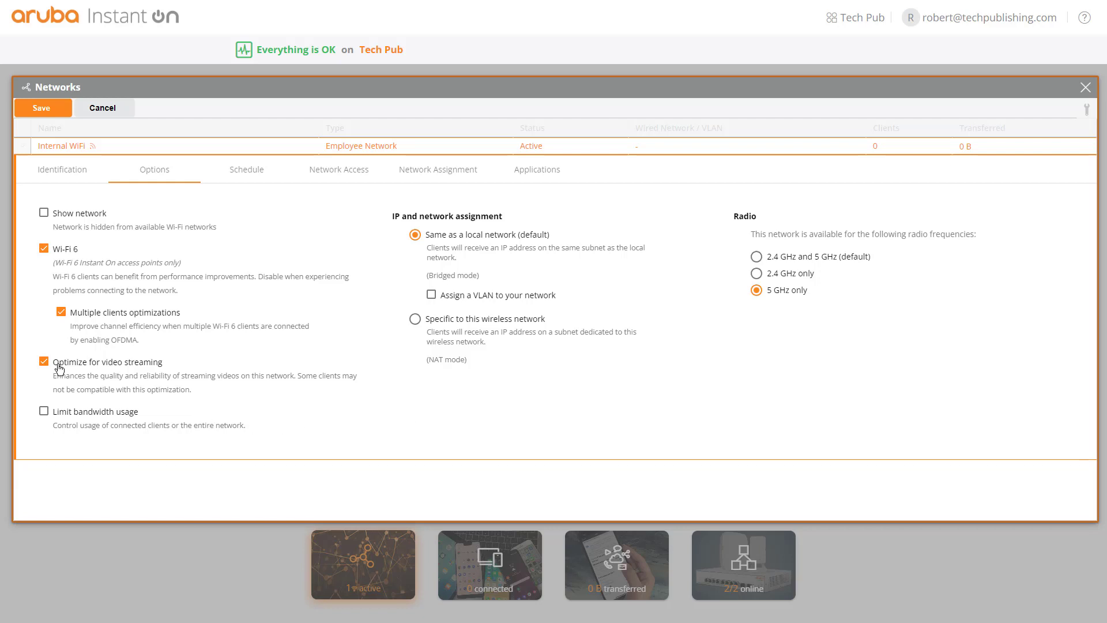
pyautogui.click(44, 361)
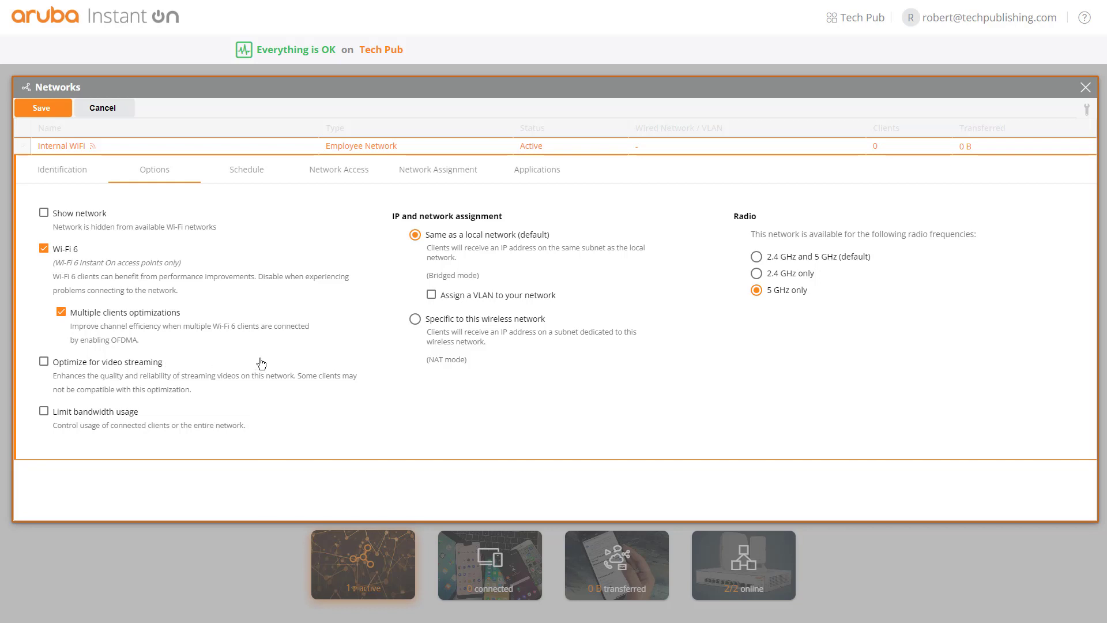